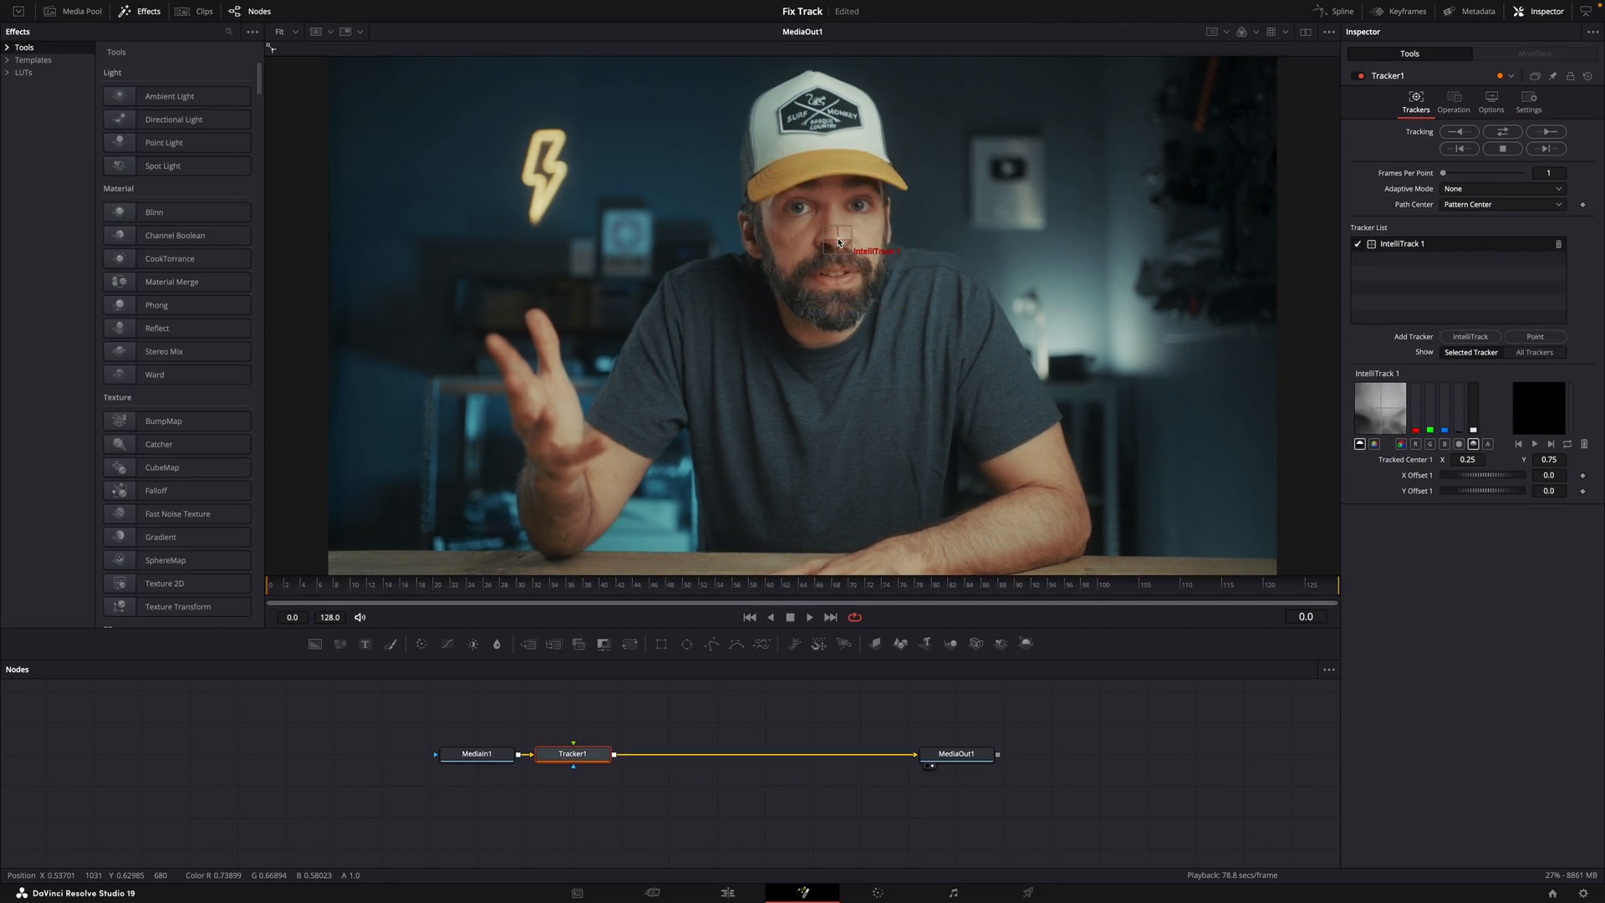
Step: Run IntelliTrack bidirectionally on the nose point from the Tracker1 Inspector
left_click(1502, 130)
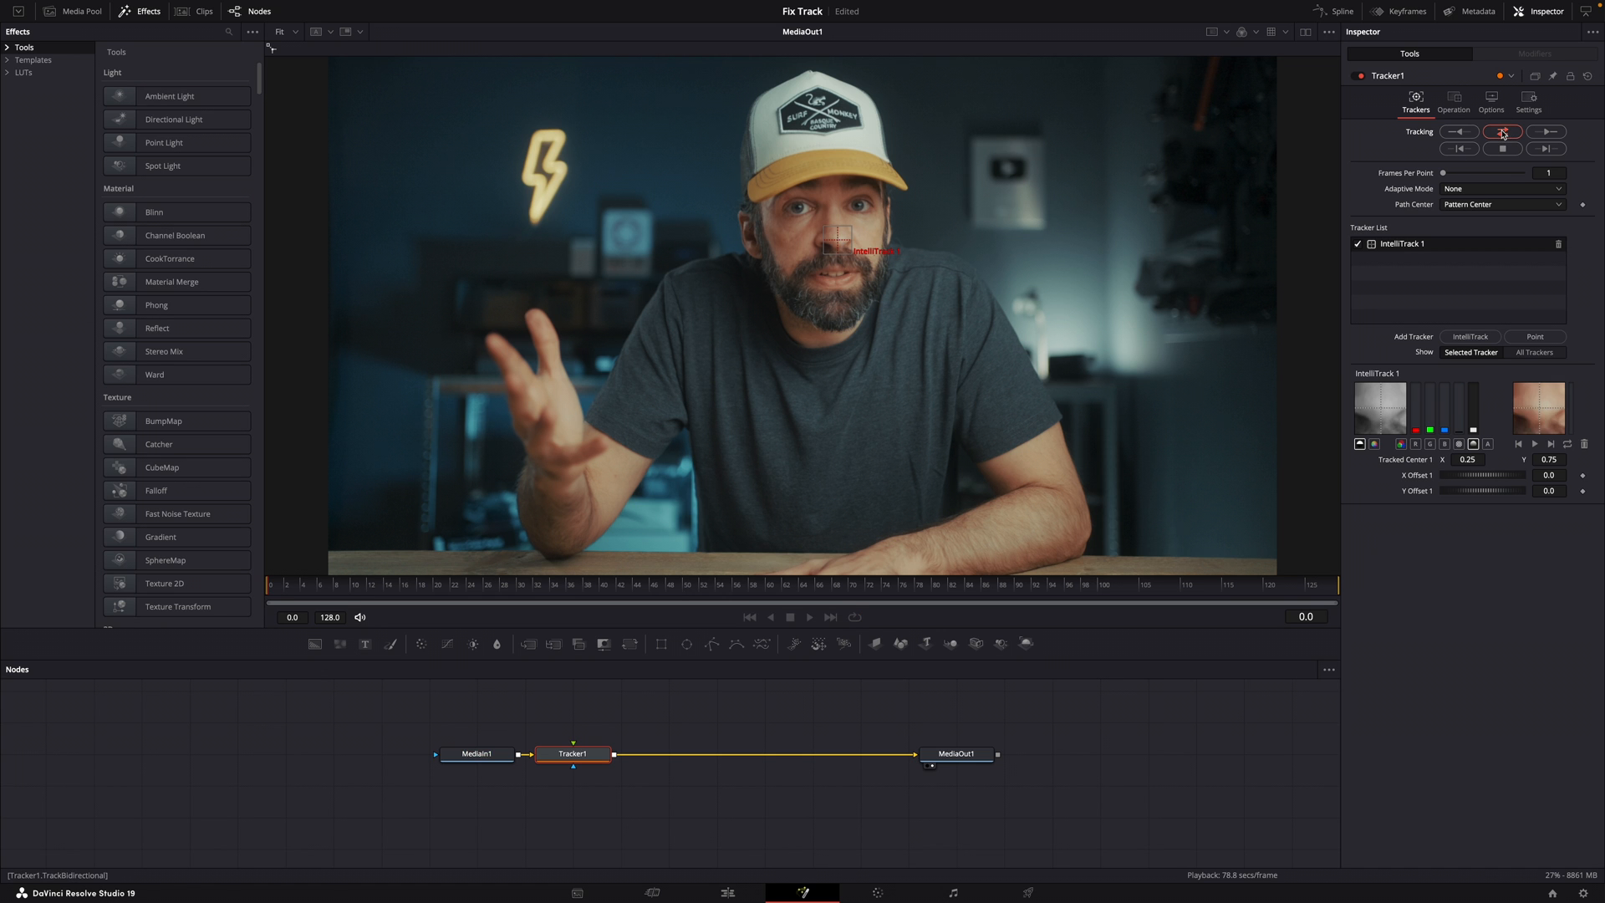
left_click(1504, 130)
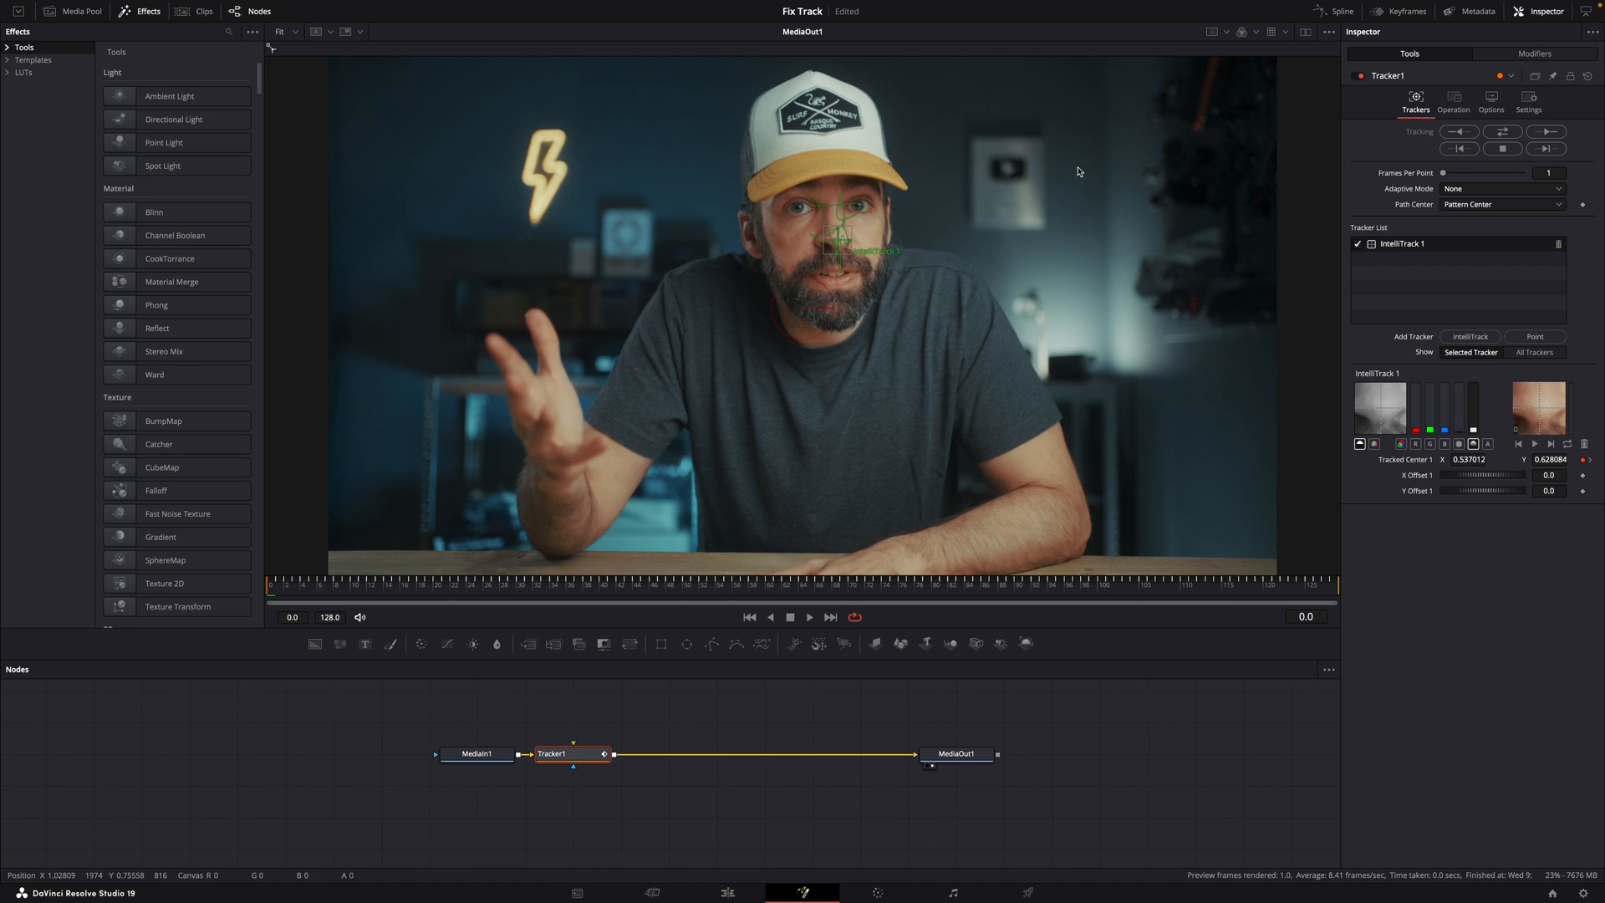
mouse_move(879, 229)
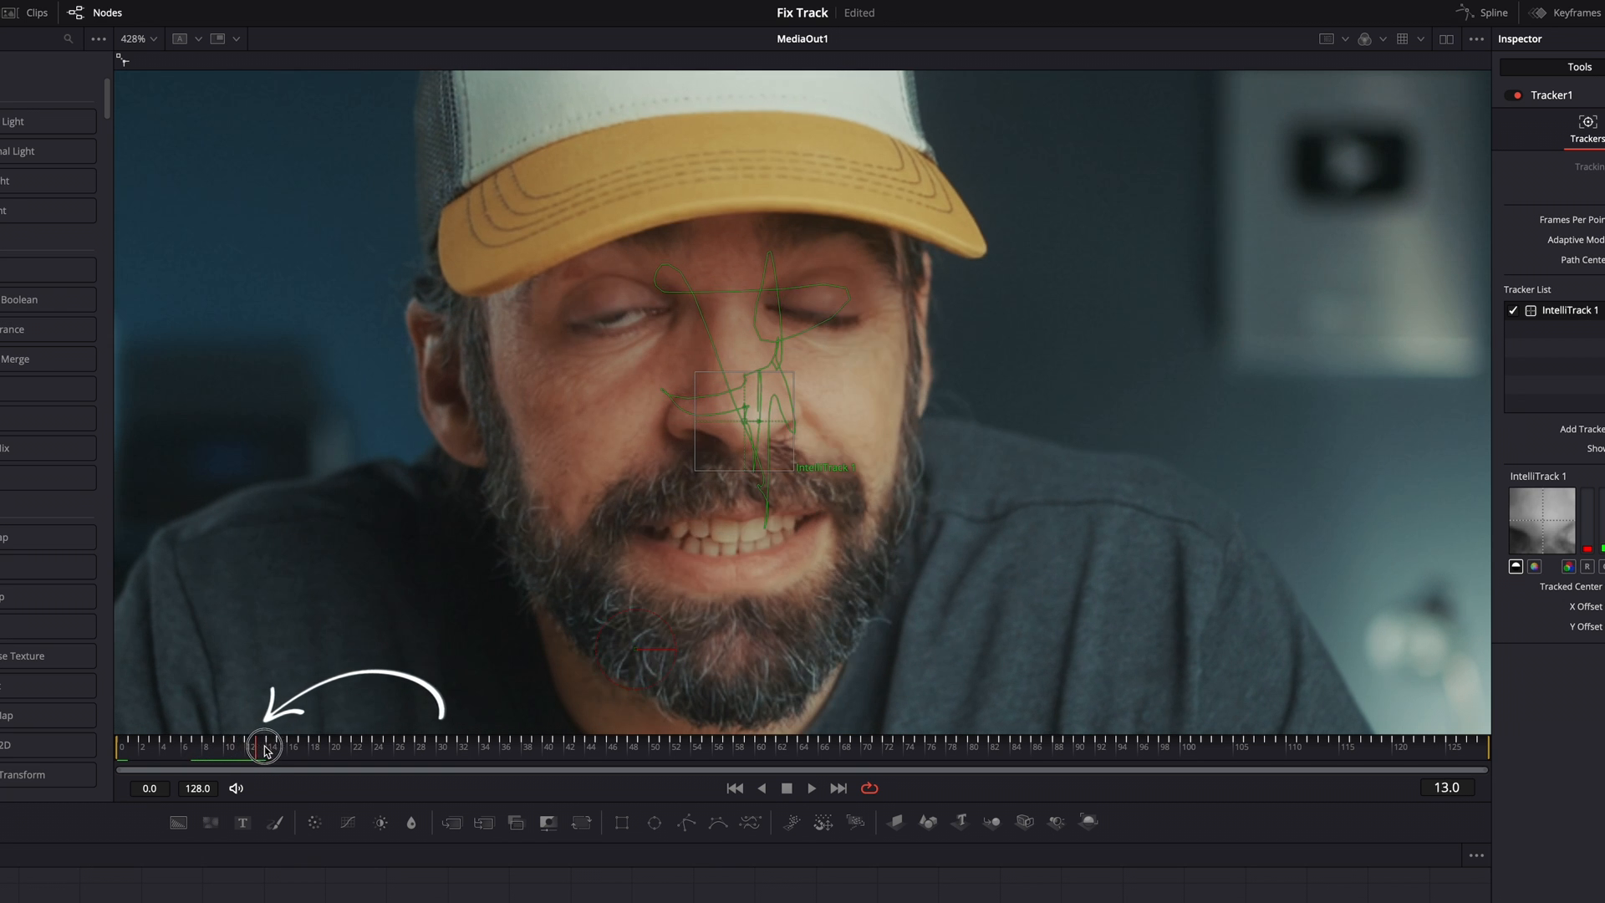
Step: Scrub through frames 13, 26 and 48, then step frame-by-frame to land on frame 95 where the track drifts
left_click_drag(265, 748, 403, 755)
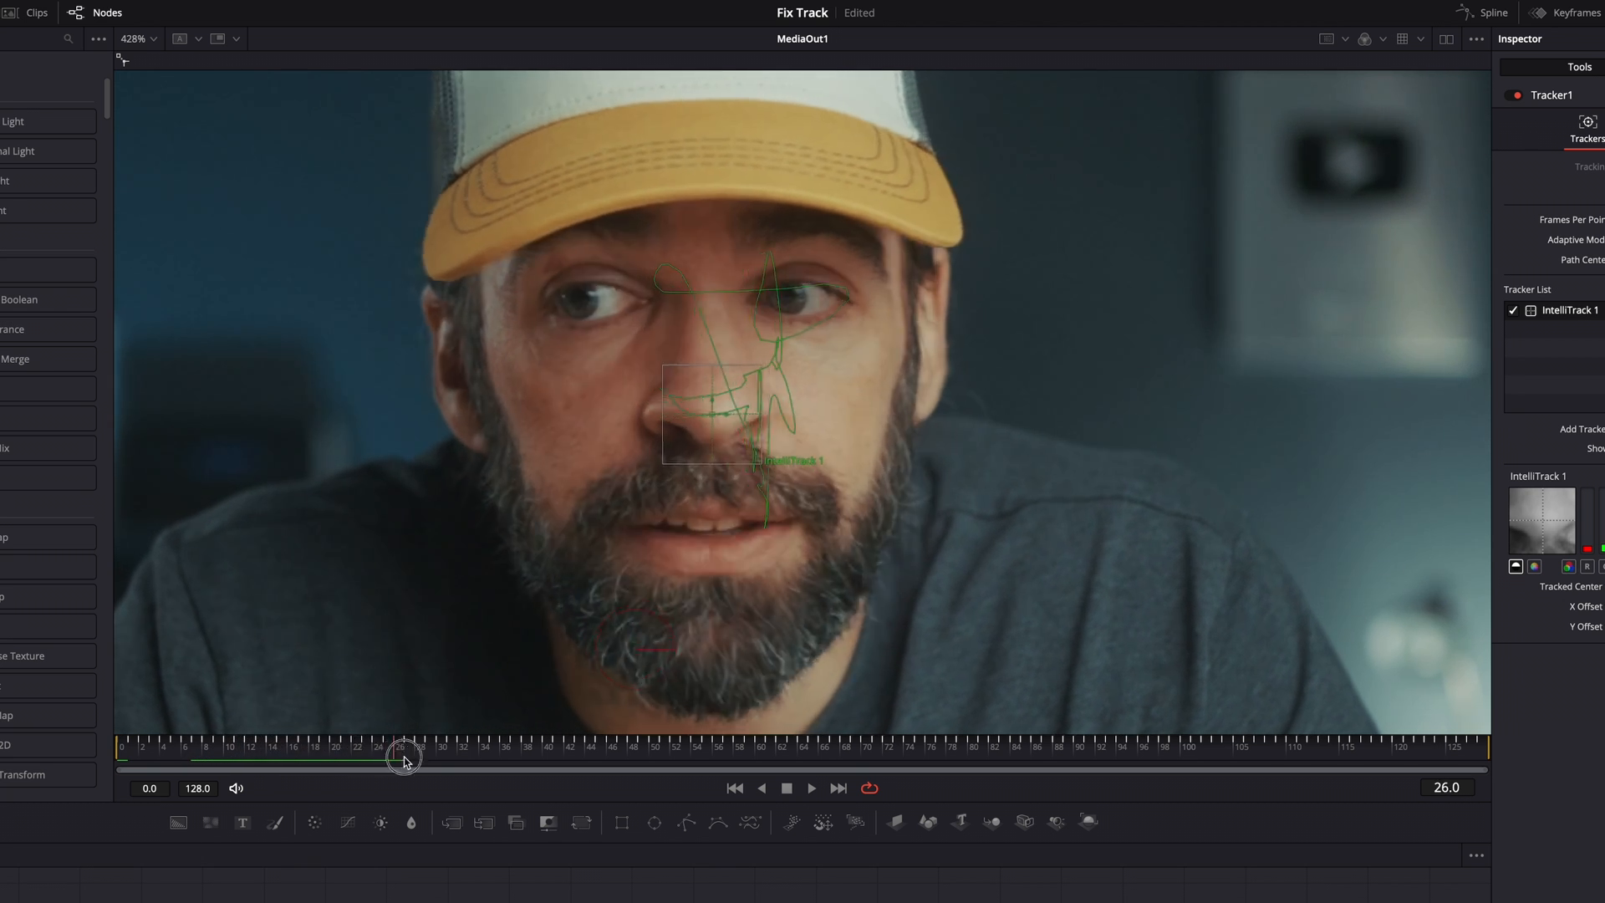
left_click_drag(403, 756, 632, 756)
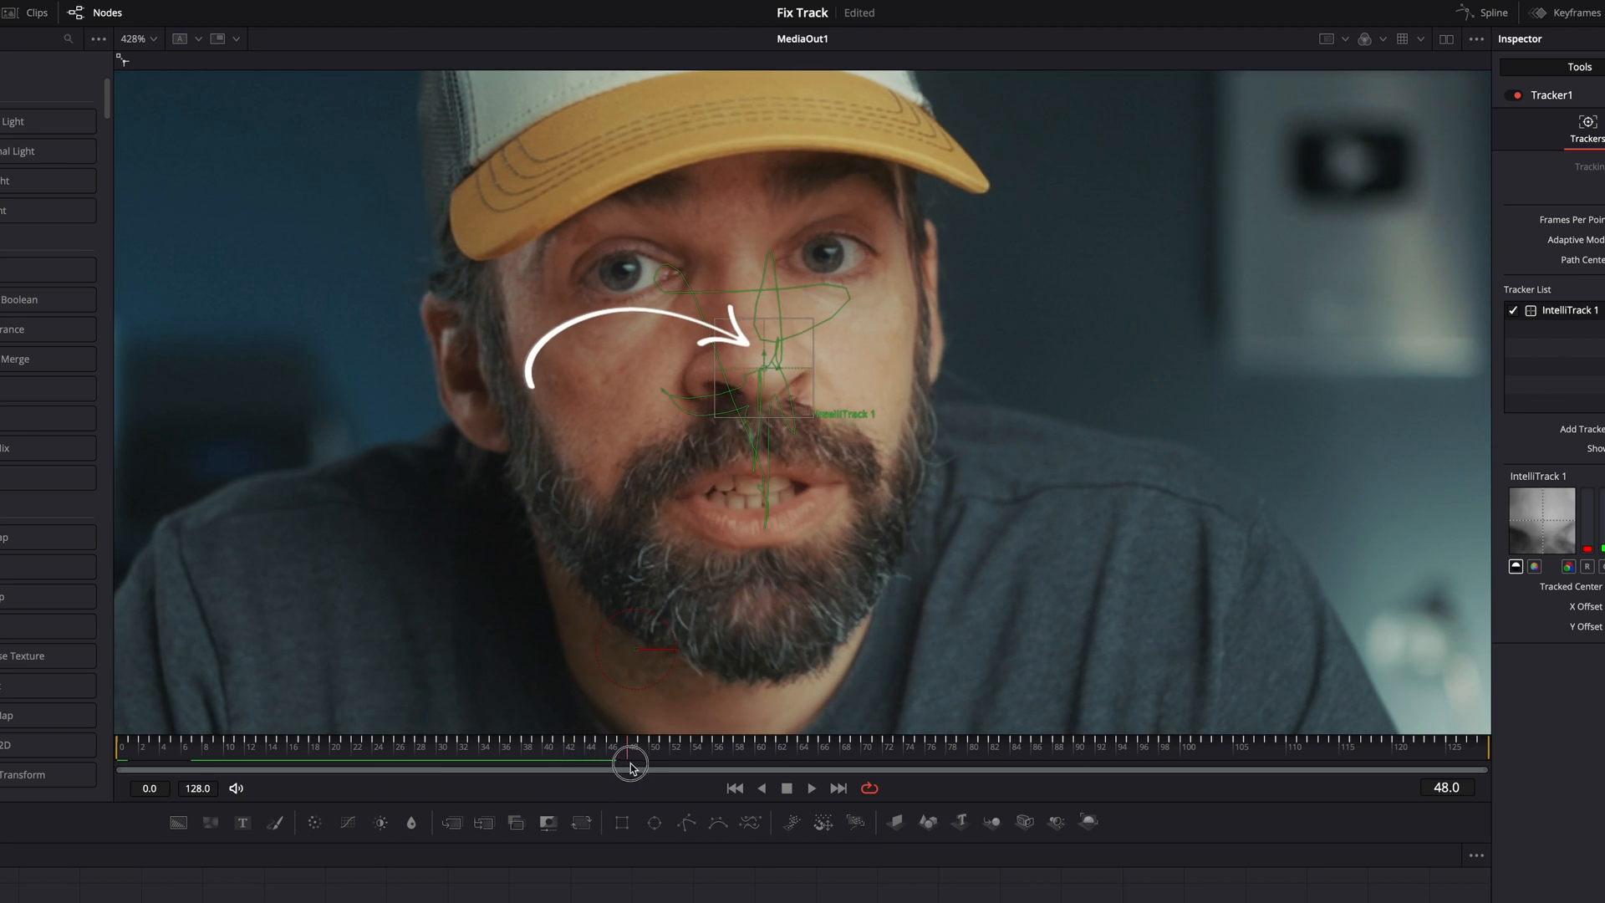
left_click_drag(632, 769, 777, 769)
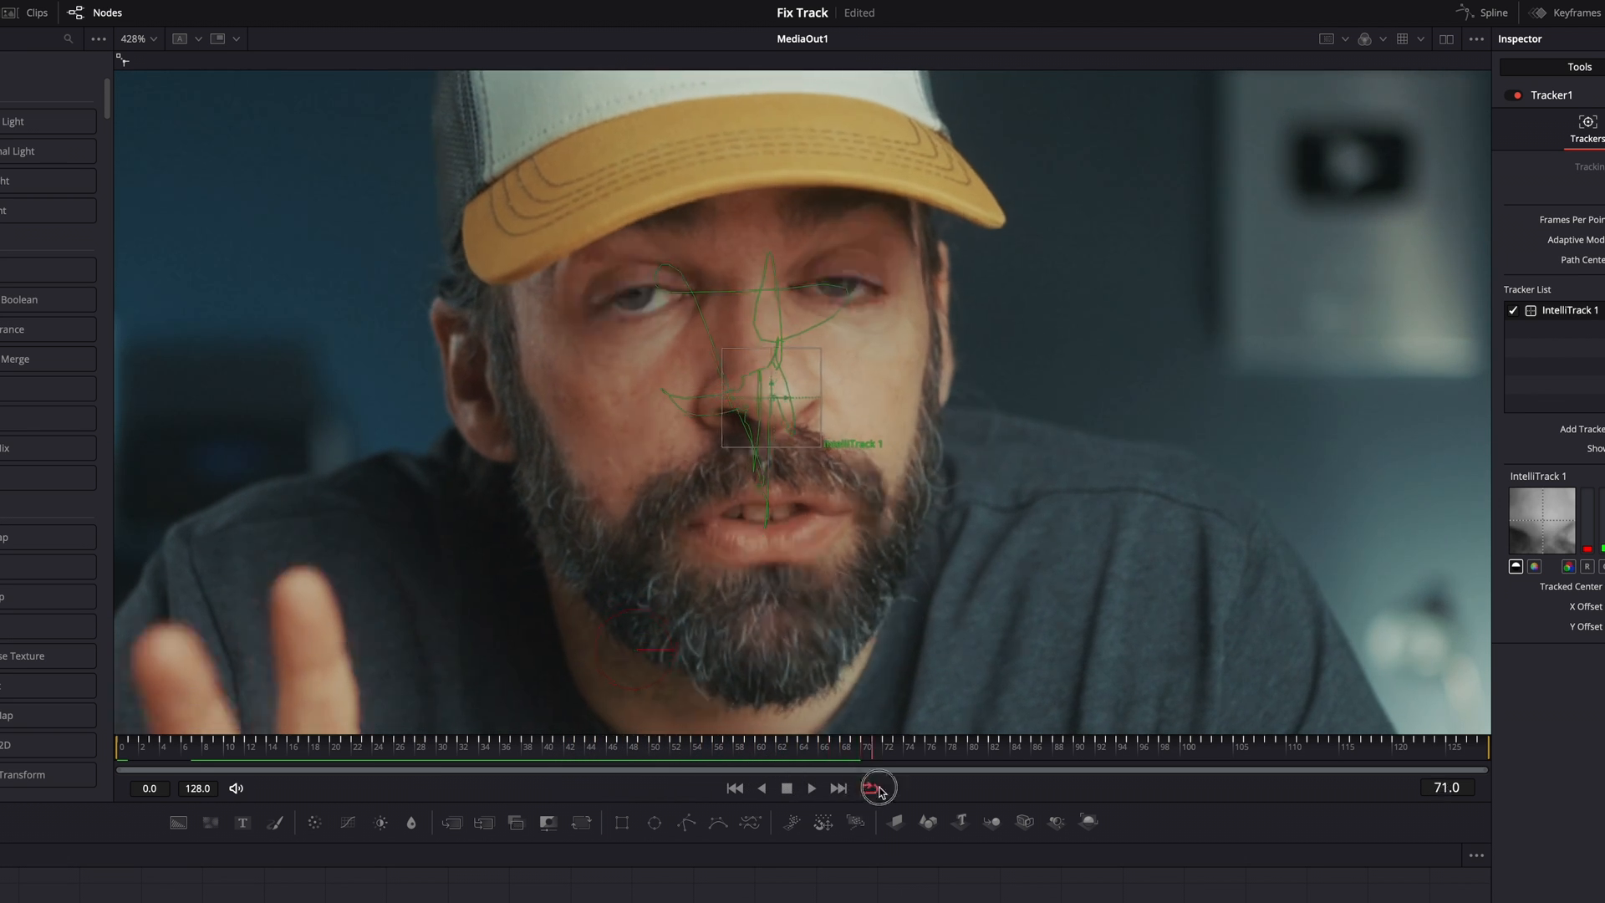
left_click(837, 789)
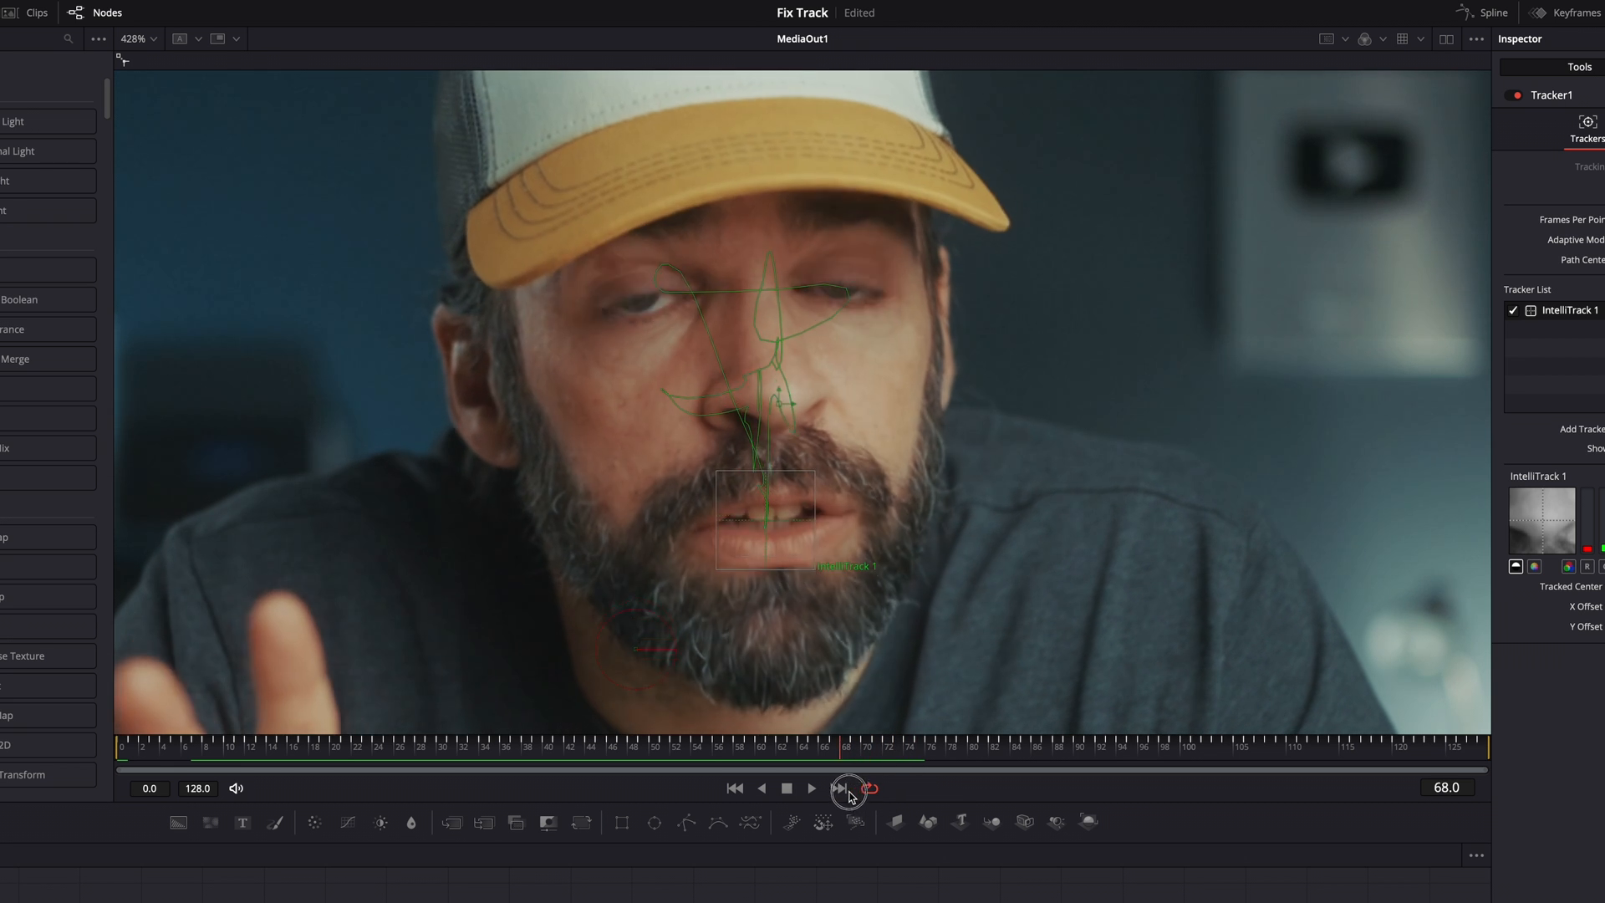
left_click(842, 787)
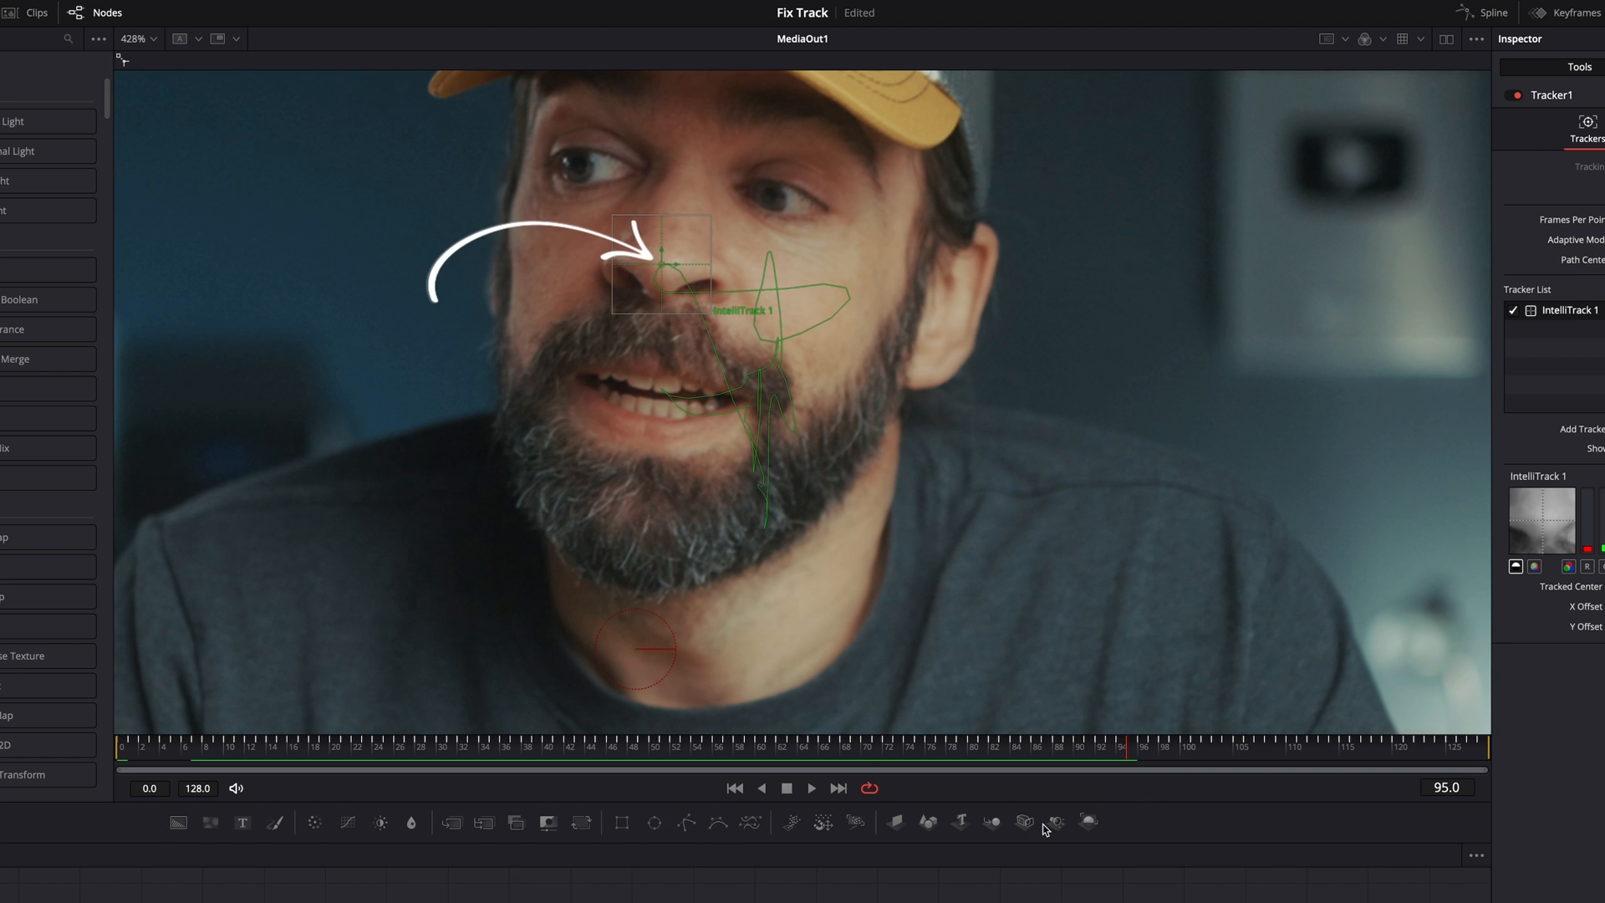
mouse_move(855, 843)
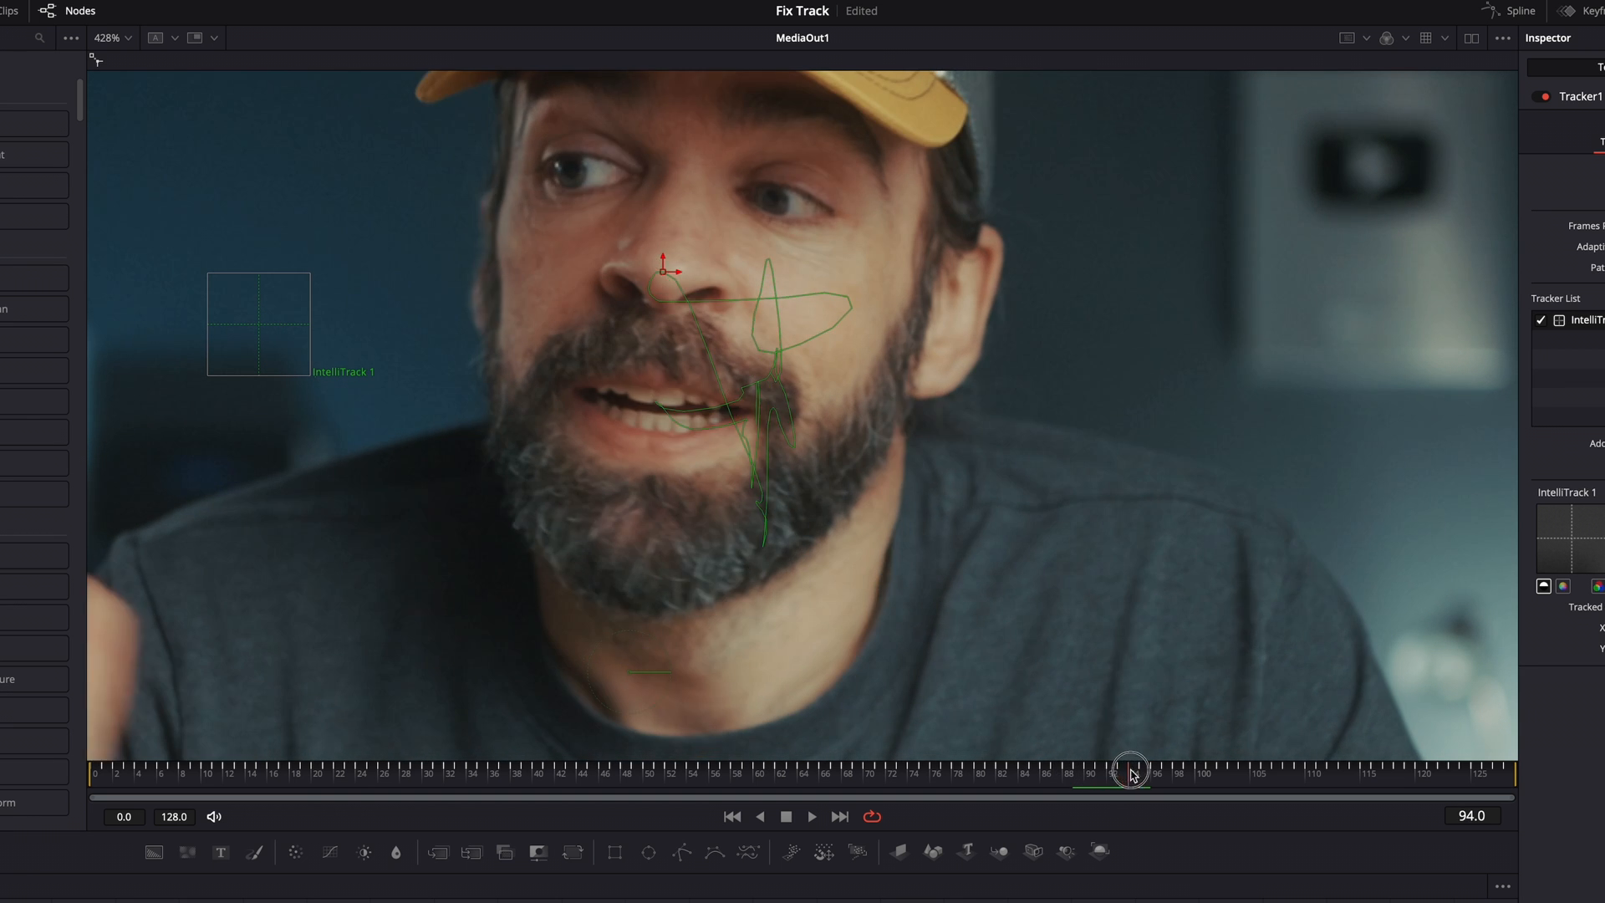
left_click_drag(1132, 769, 1262, 769)
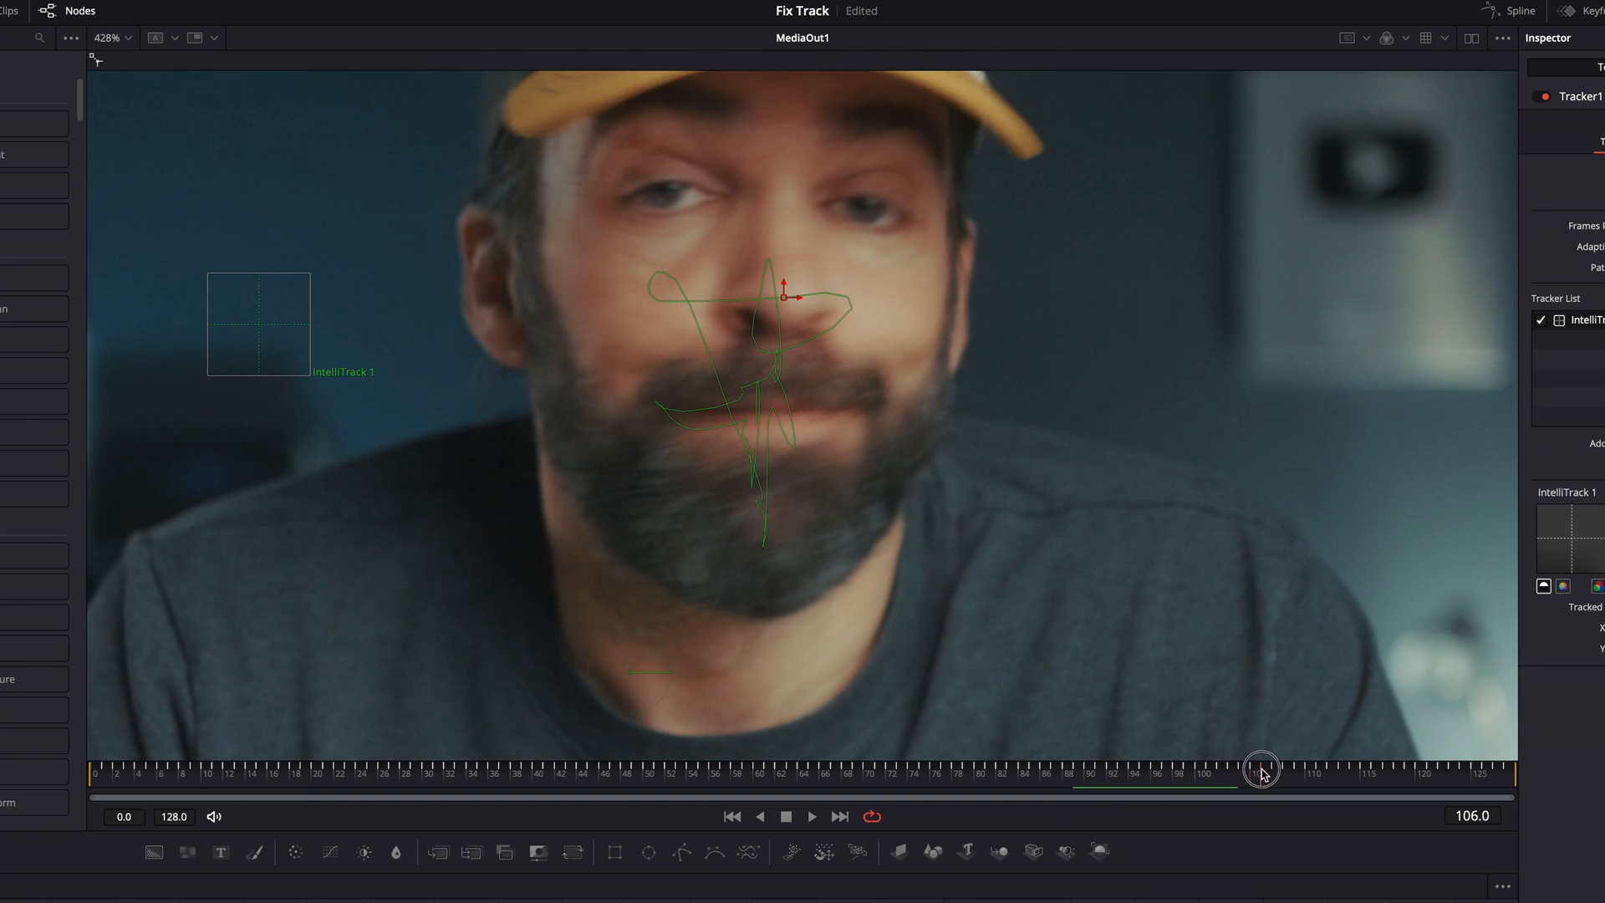
left_click_drag(1262, 769, 1237, 769)
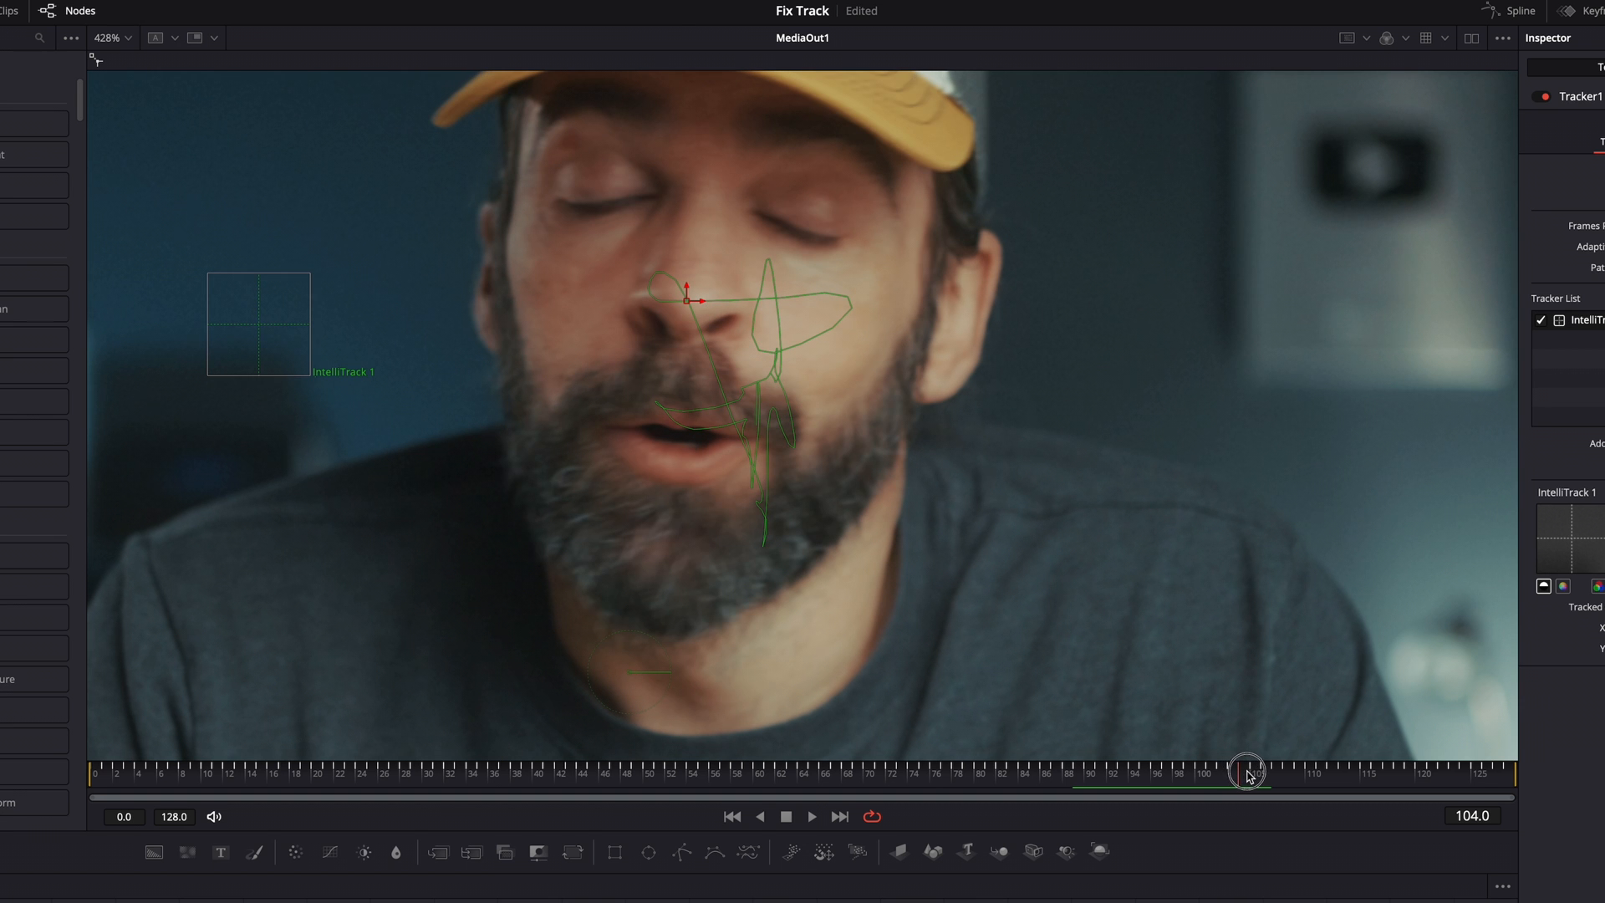
left_click_drag(1247, 771, 1120, 771)
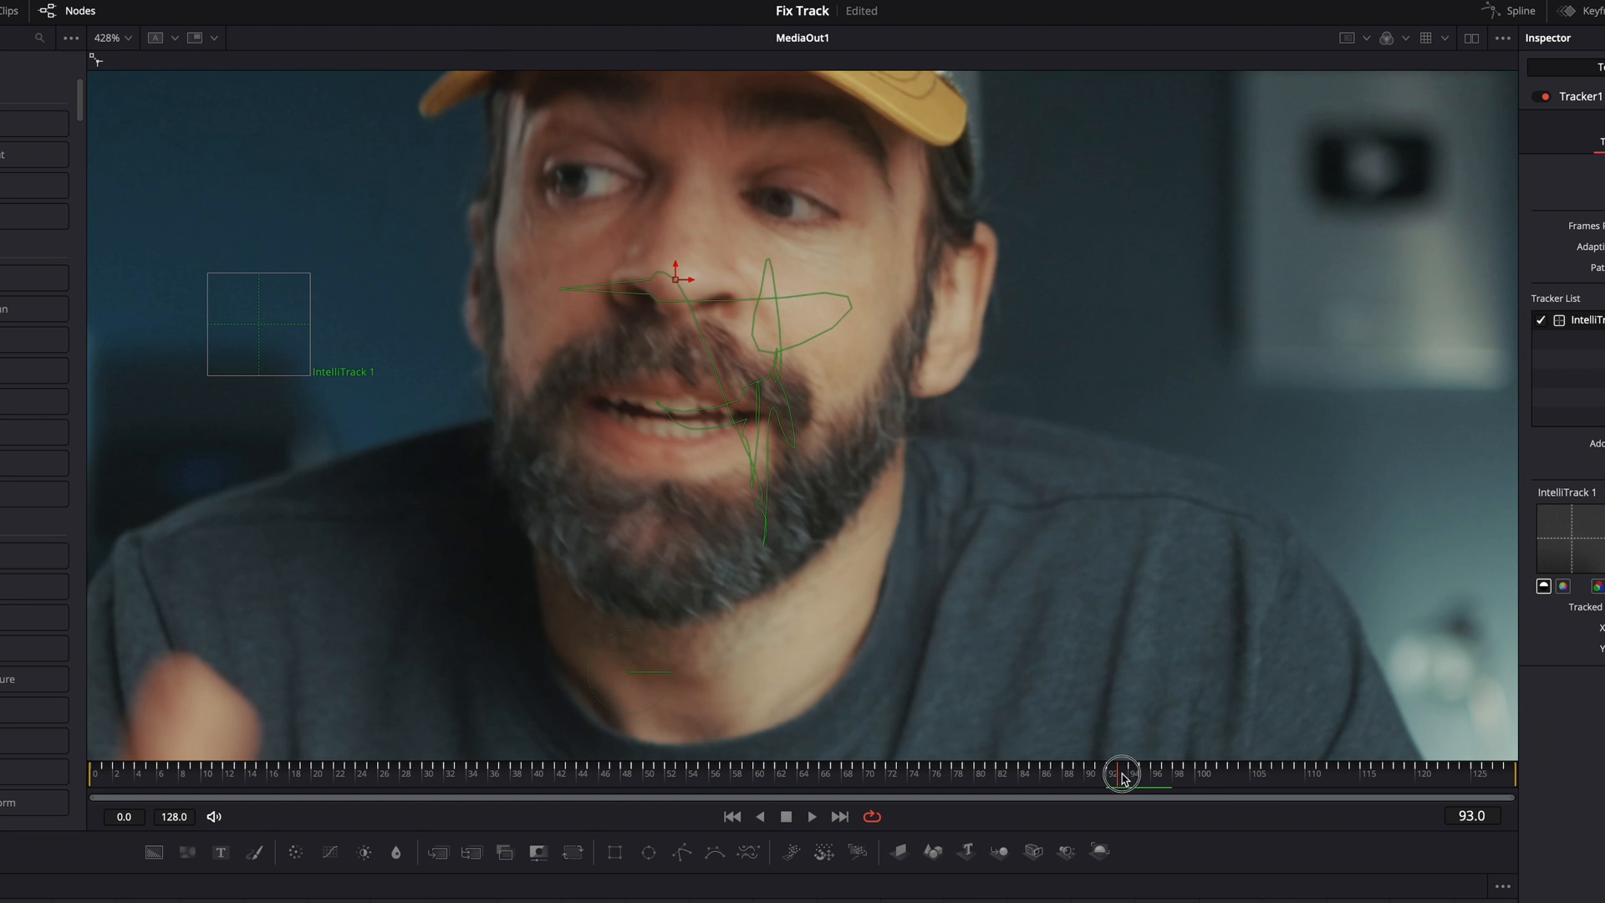
left_click_drag(1120, 771, 1142, 771)
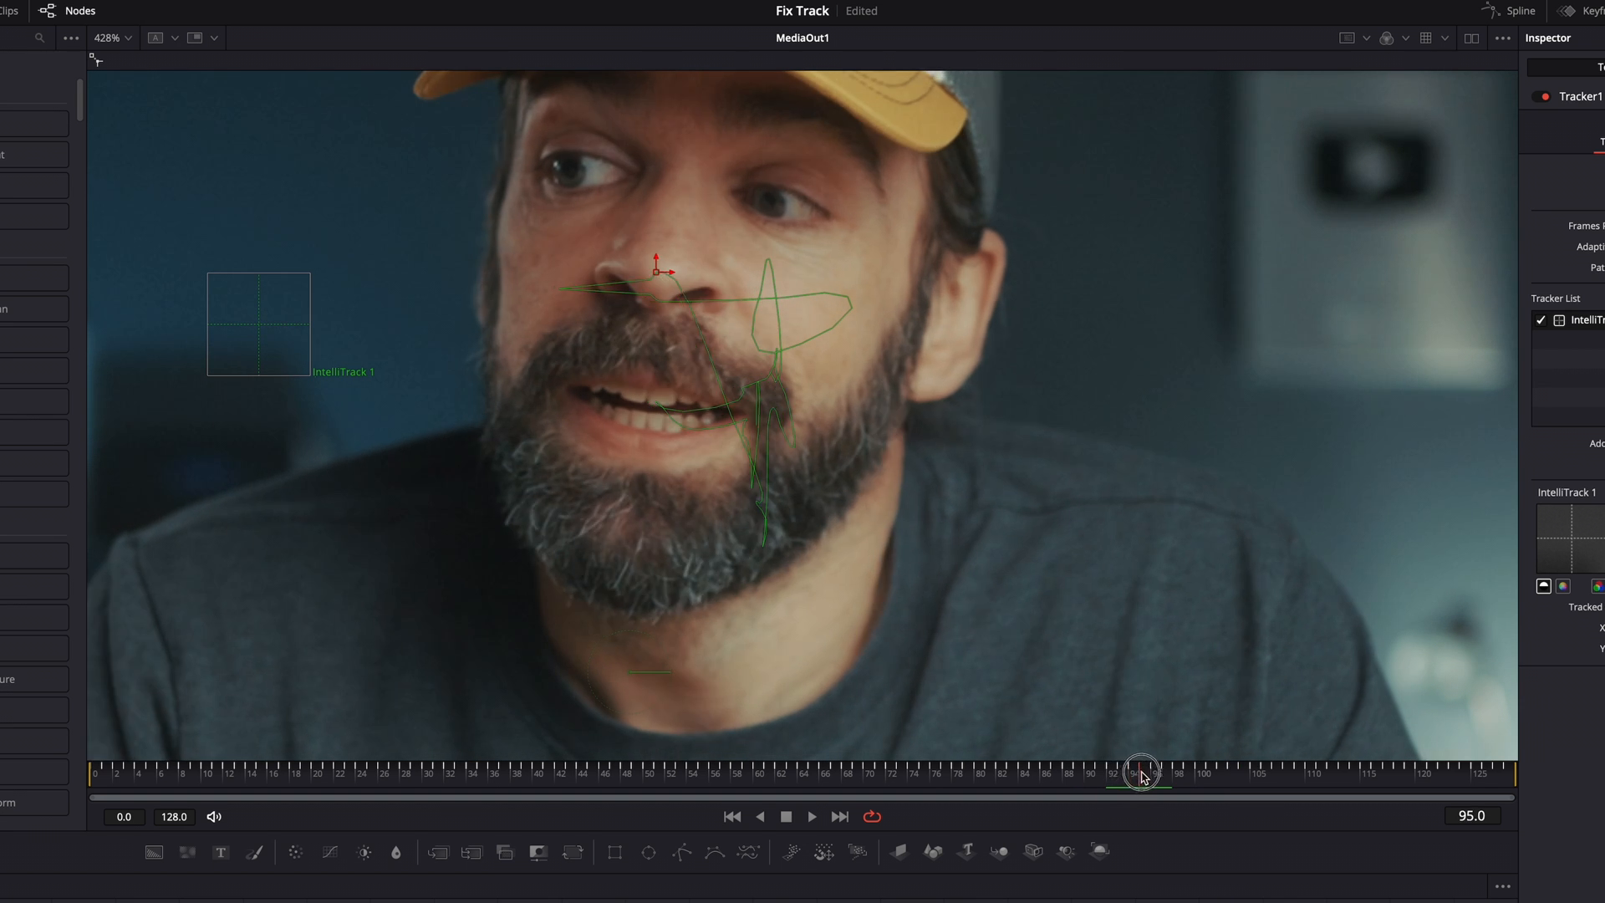